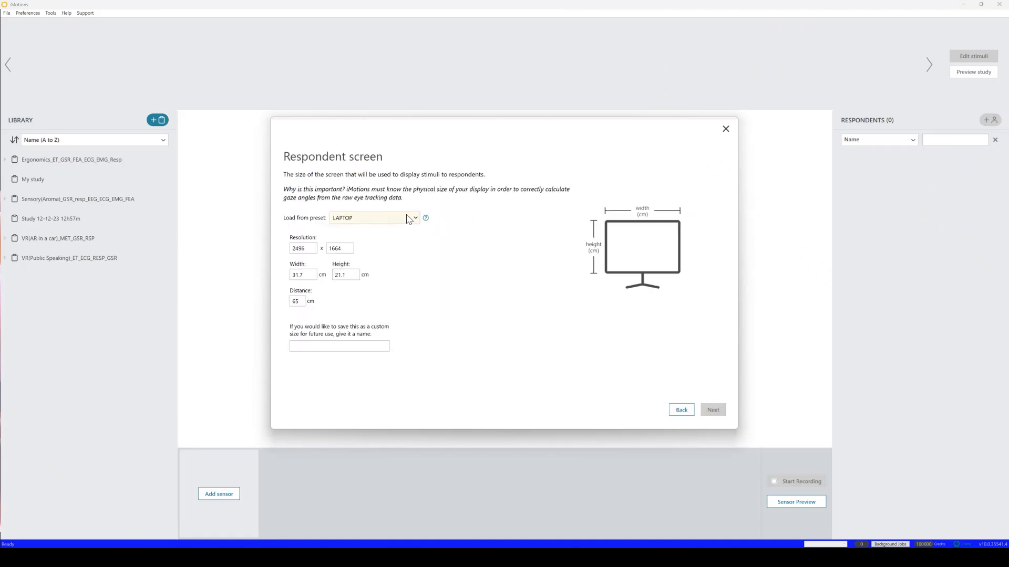
Accept the laptop respondent screen settings and finish sensor selection to close setup
click(713, 410)
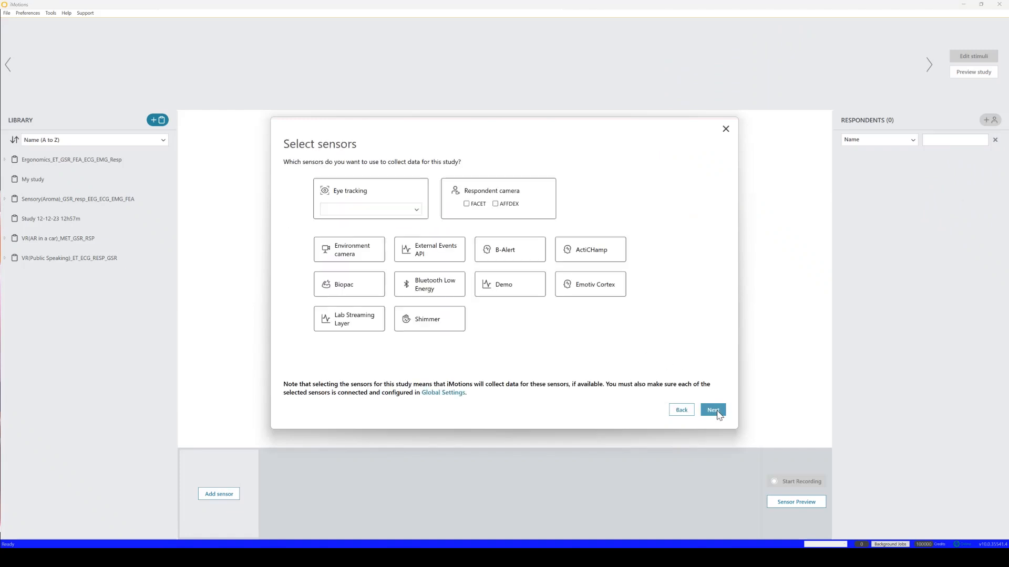
click(496, 204)
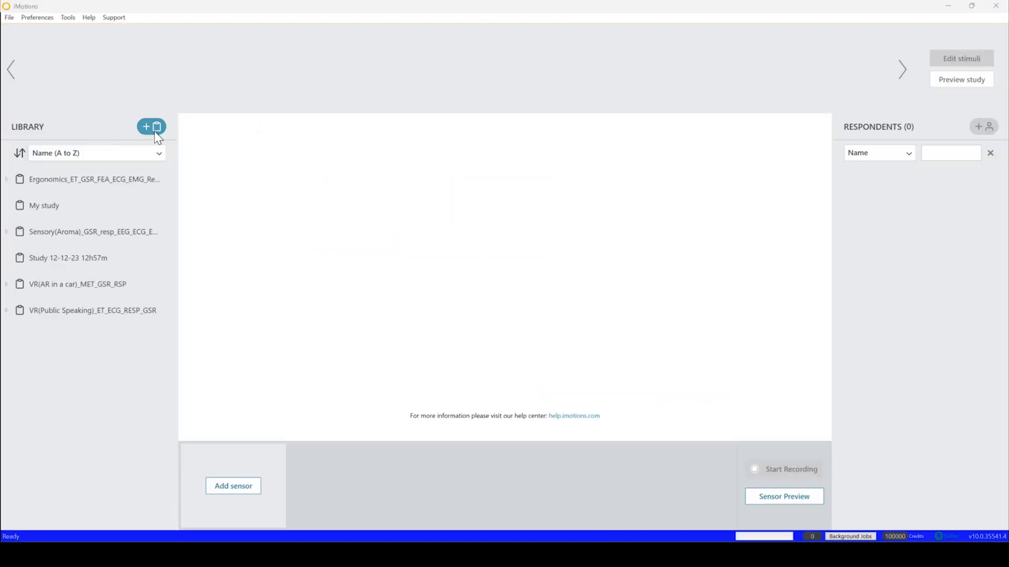
Create a new study and pick the eight Blue stimulus images for import
click(146, 126)
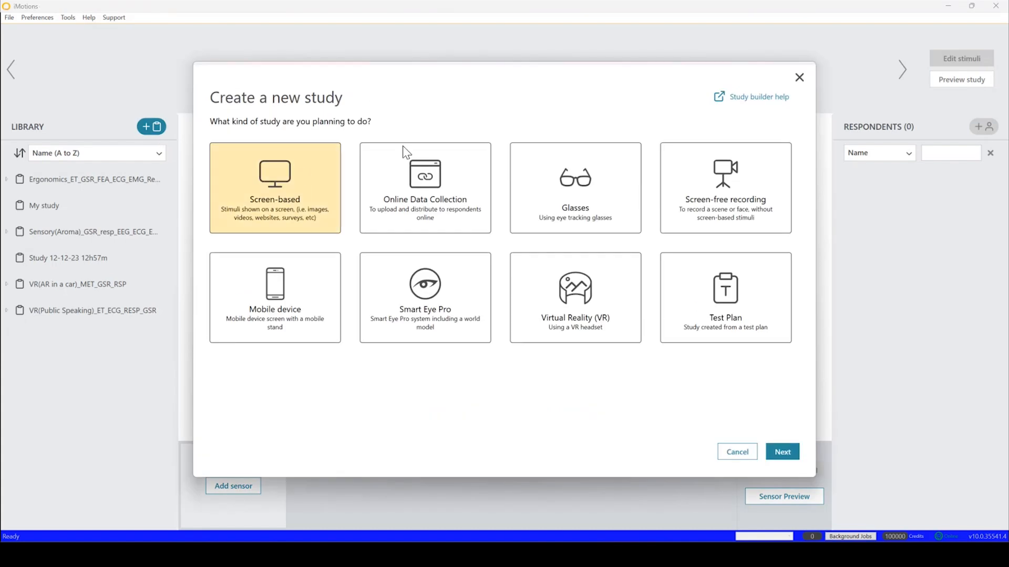
click(574, 187)
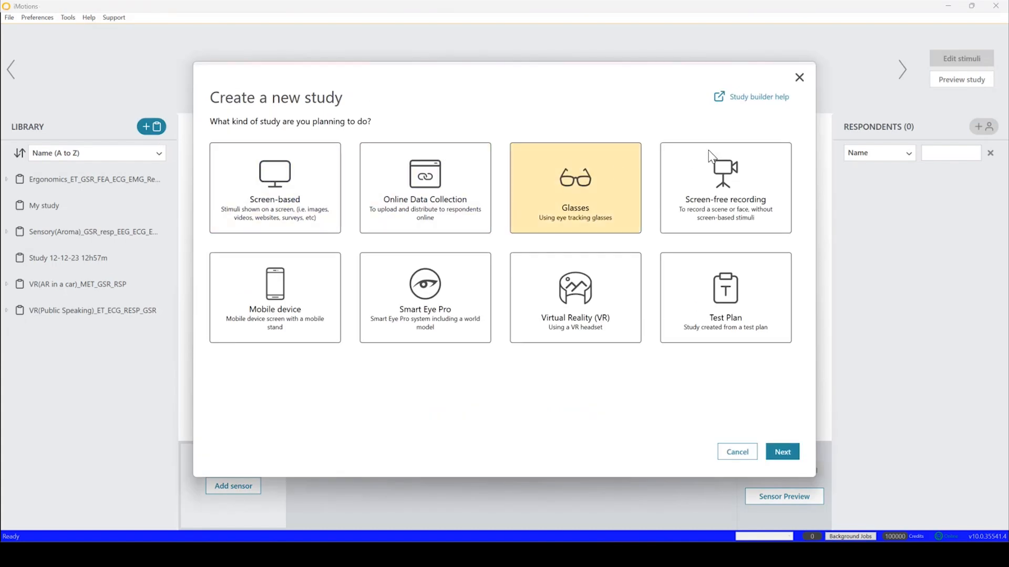
click(274, 298)
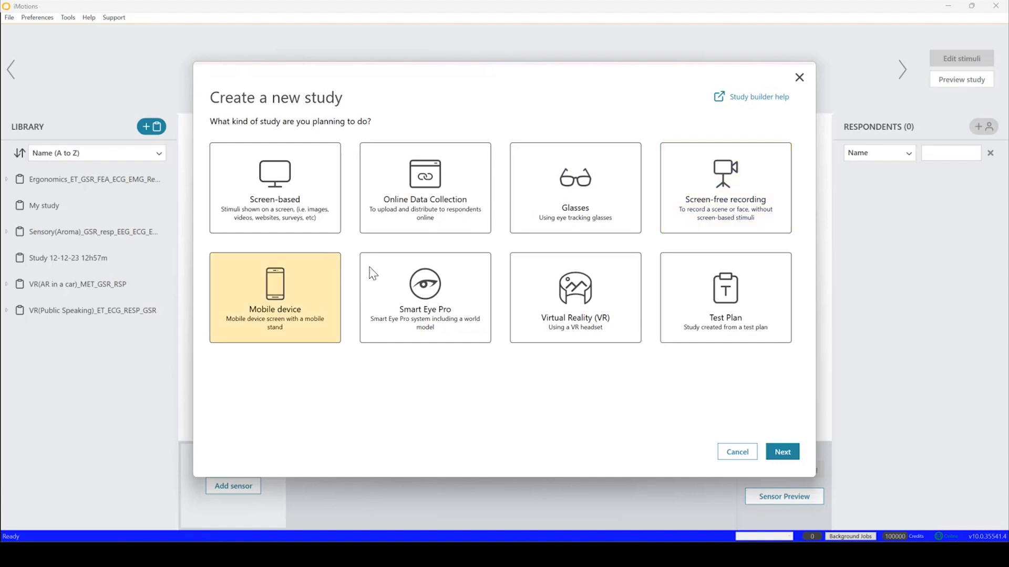
click(574, 297)
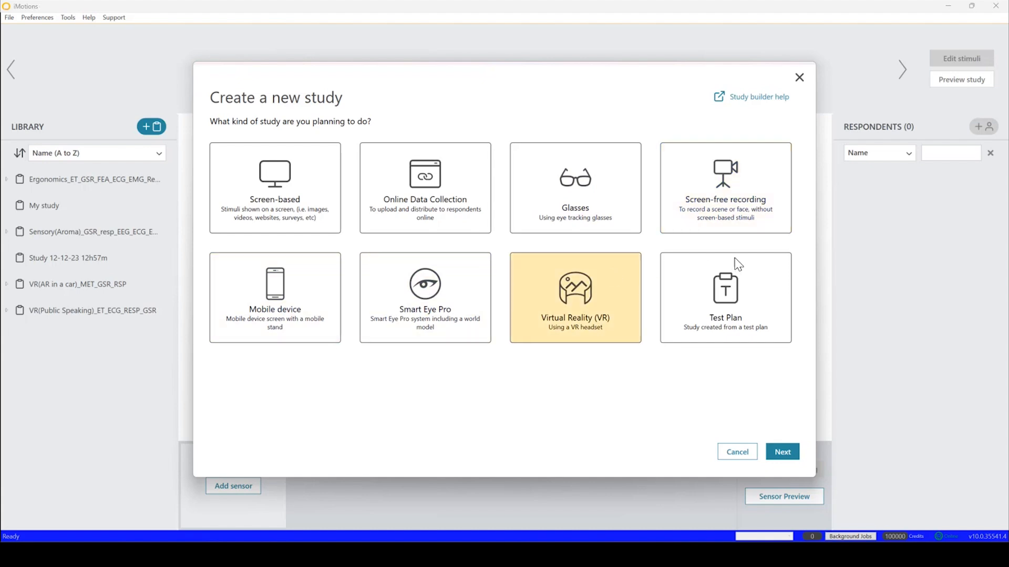
click(781, 451)
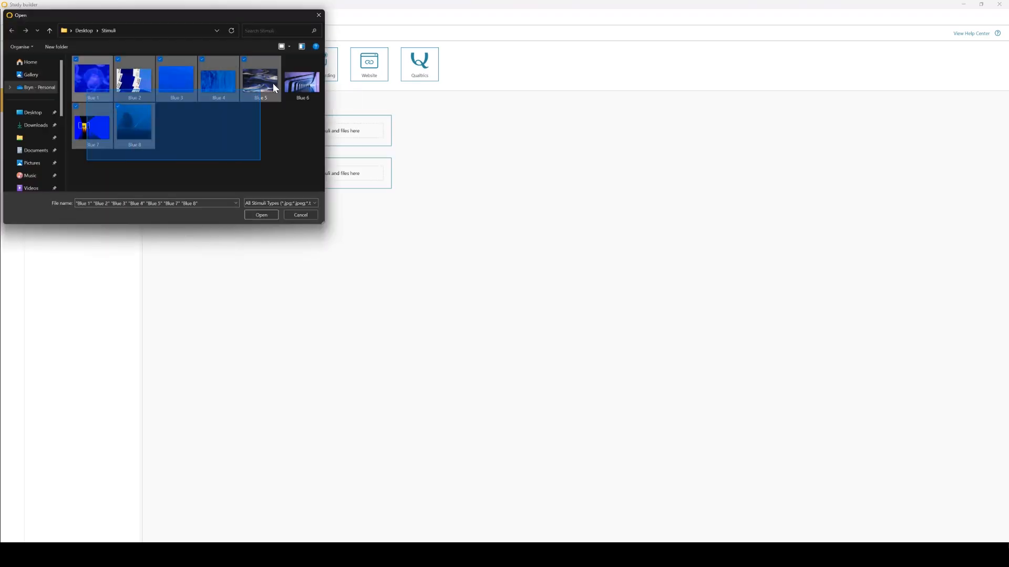
Import Blue 1–8 into Block 1 and Block 2, then view the stimuli overview table
click(261, 214)
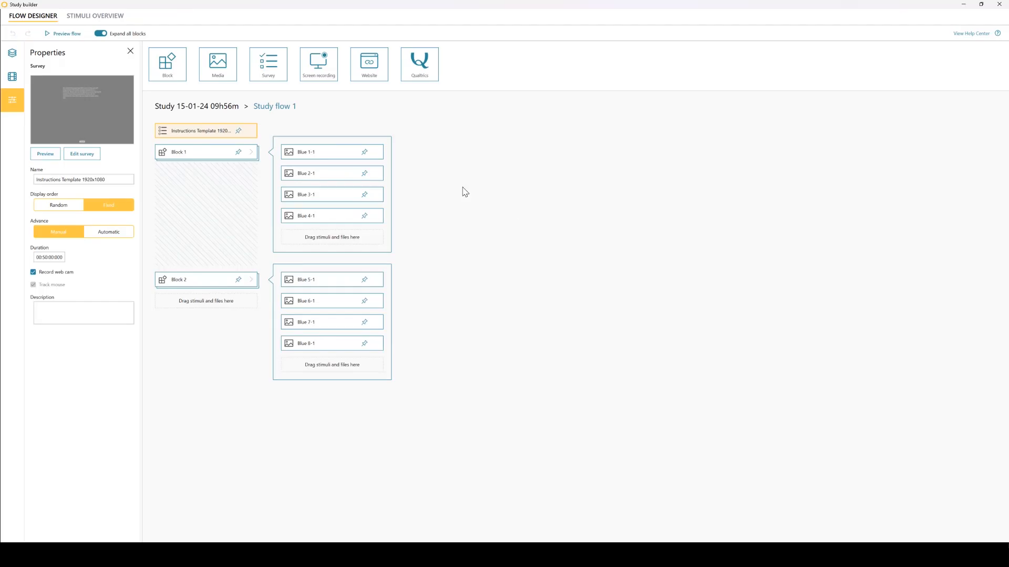
click(95, 15)
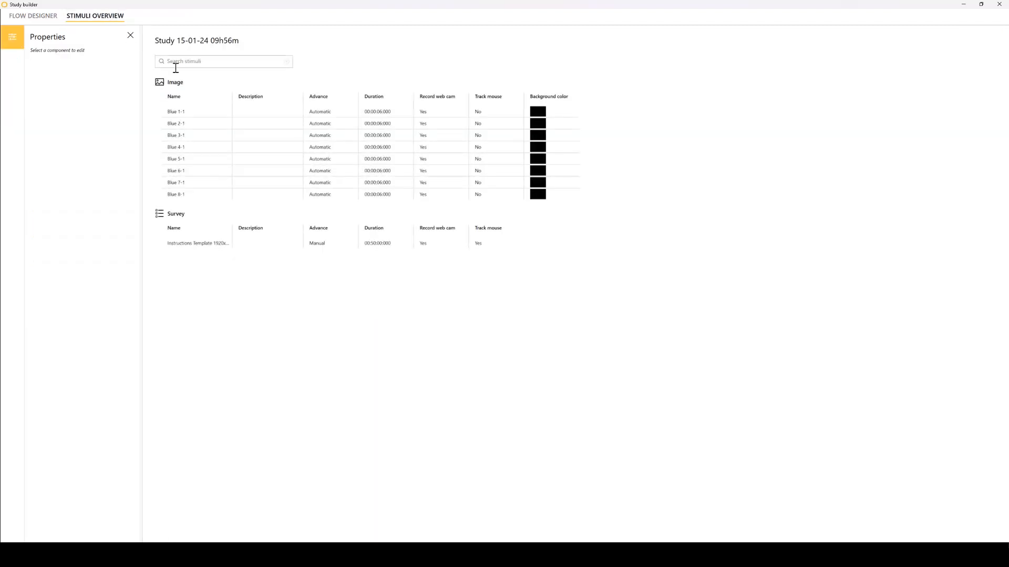
Give Blue 1–4 a 3-second duration, manual advance and mouse tracking
click(175, 111)
text(00:00:03.000)
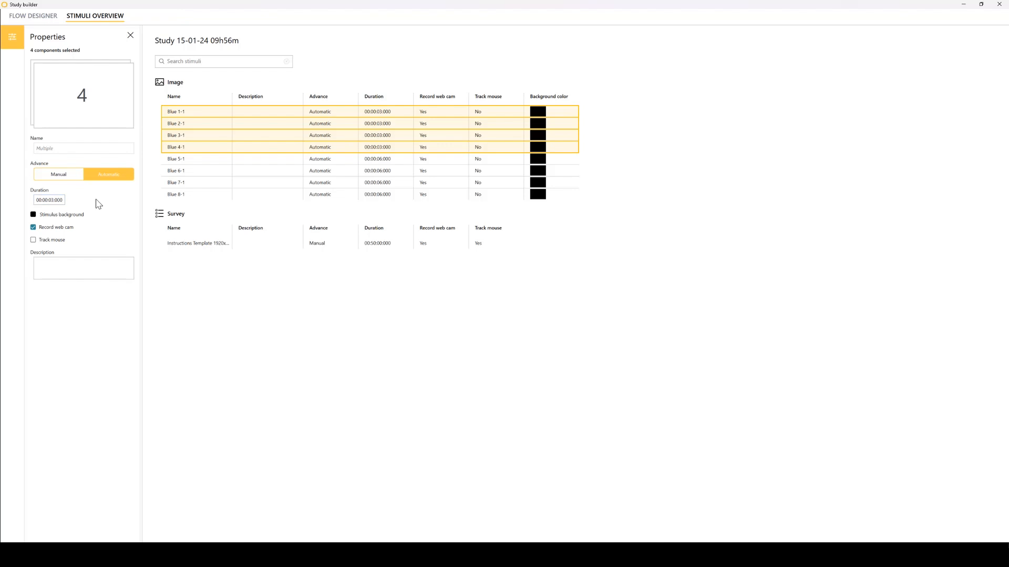
click(58, 174)
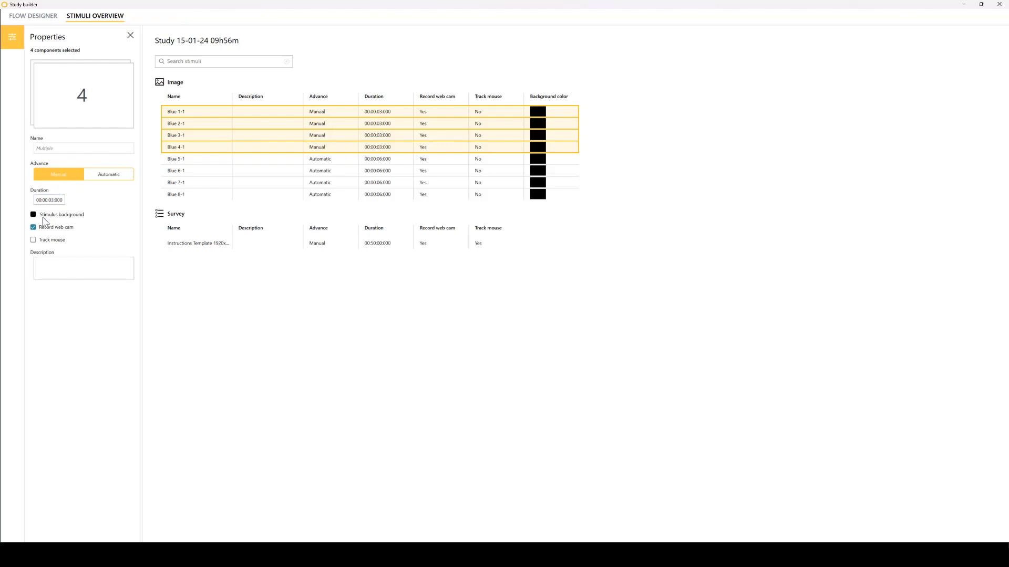
click(33, 240)
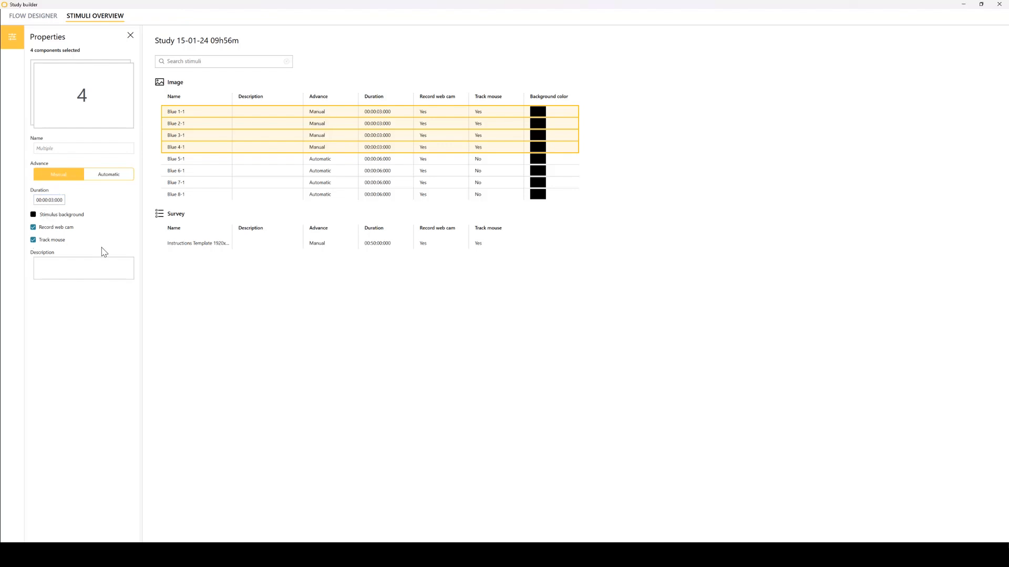
click(33, 15)
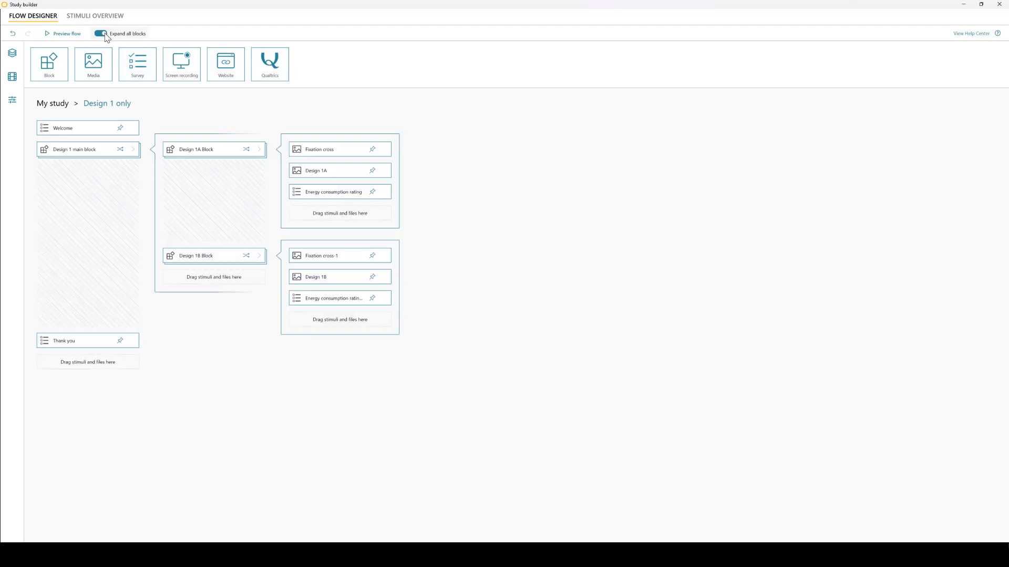
Switch to the Version 2 study flow and show the repository of blocks, images and surveys
click(11, 53)
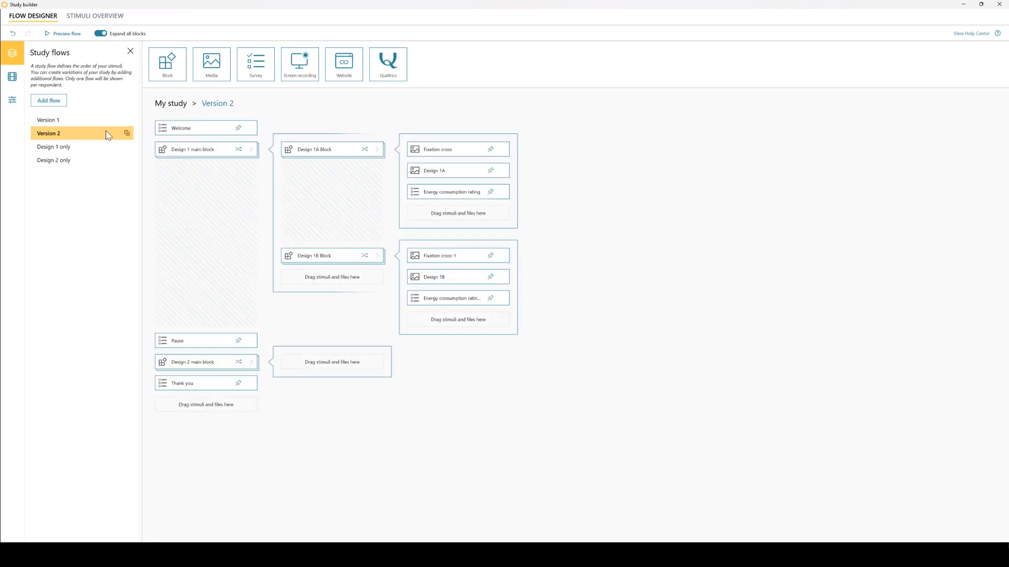
click(12, 77)
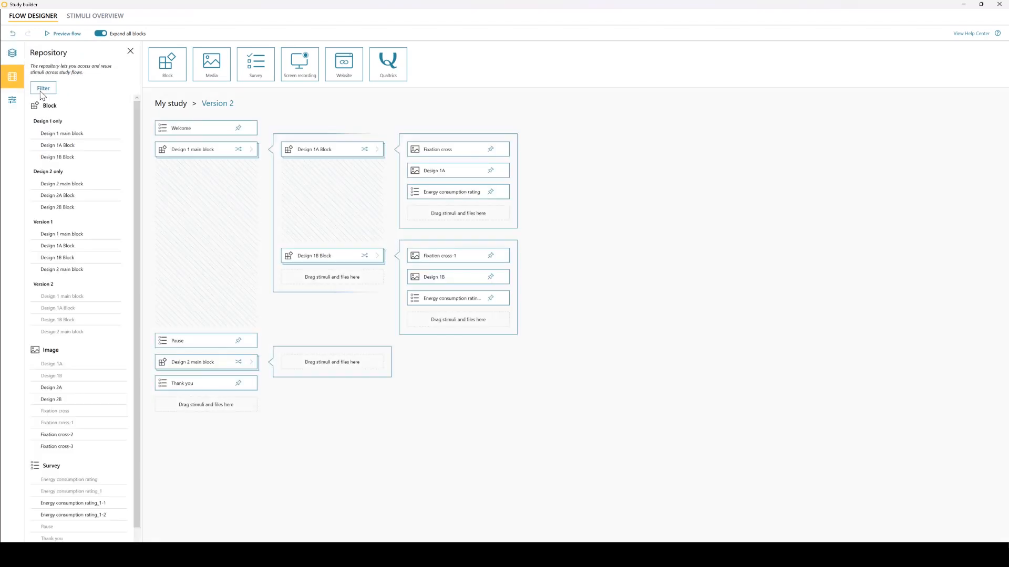